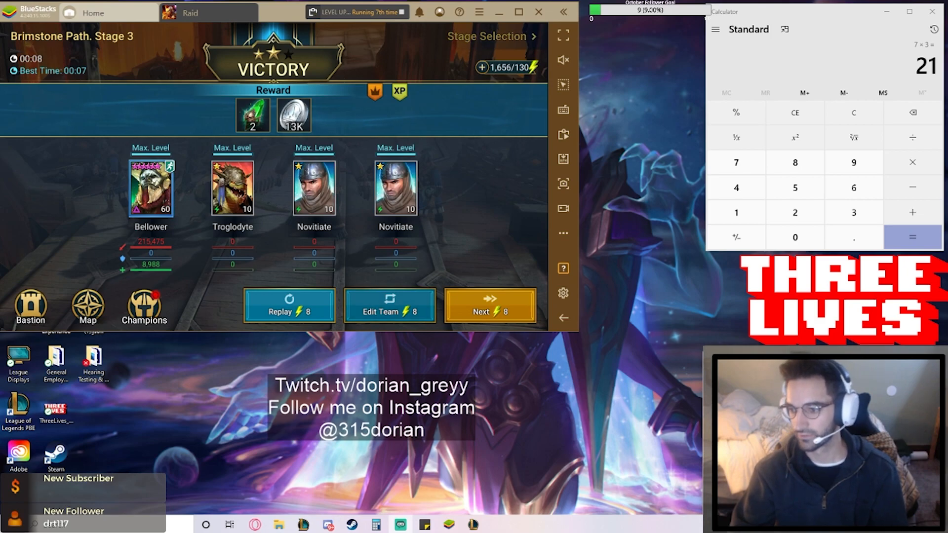
# Keep replaying Brimstone Path Stage 3 until the fodder team reaches max level 10.
pyautogui.click(489, 305)
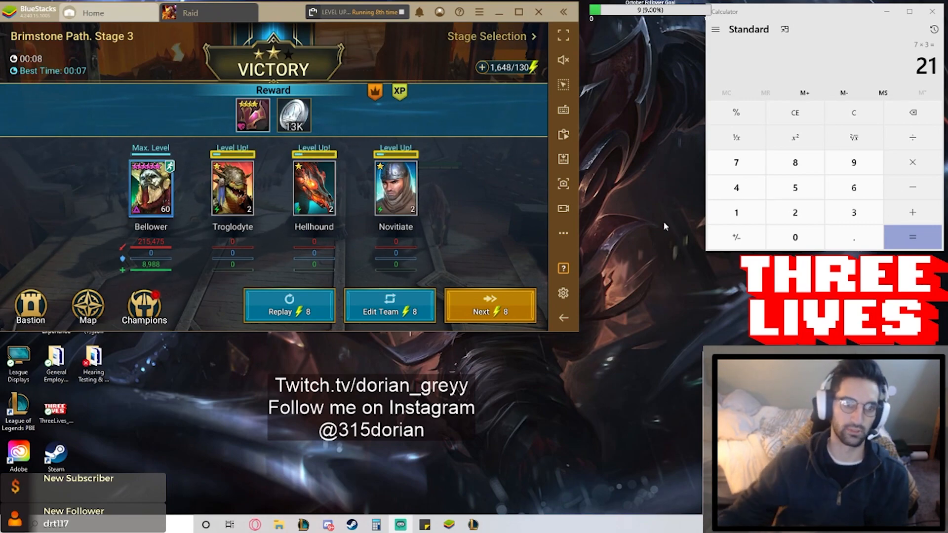
pyautogui.click(490, 305)
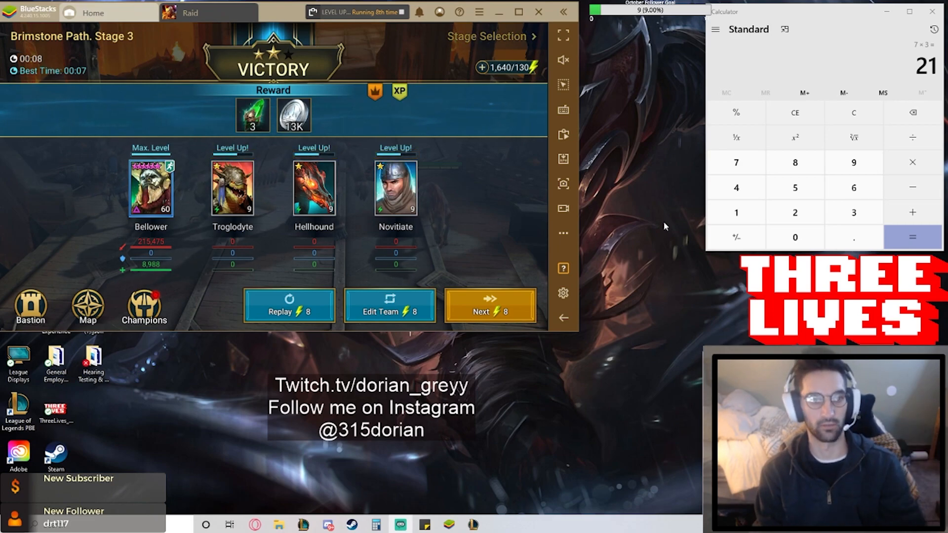
pyautogui.click(490, 306)
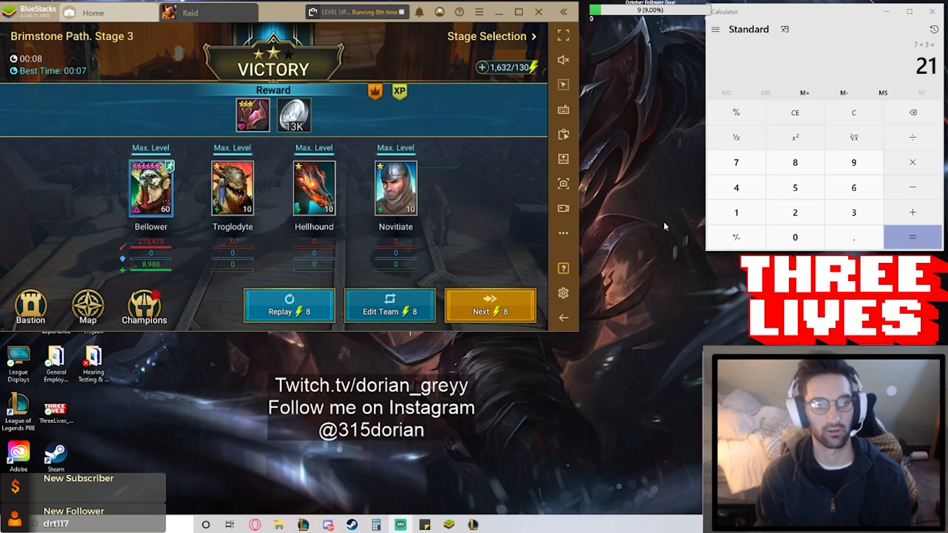
# Halt the Stage 3 replays with the Hellhounds at level 9 and bring up the macro recorder.
pyautogui.click(489, 305)
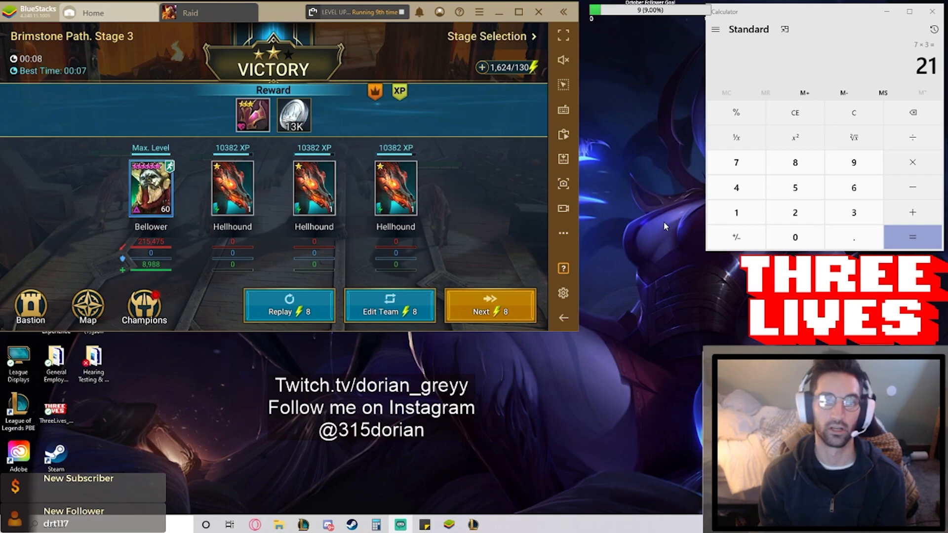
pyautogui.click(489, 305)
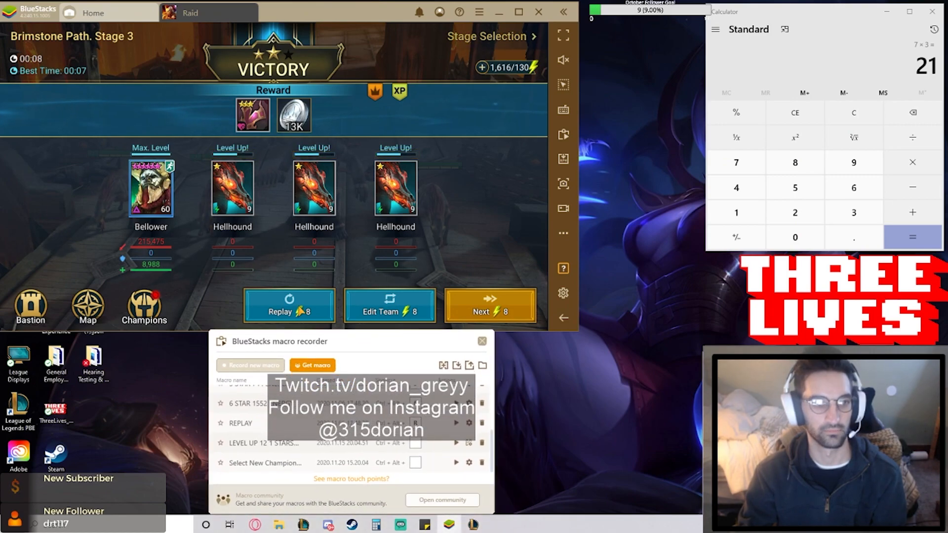
# Record a macro that taps Replay on the stage, saved as CLICK REPLAY.
pyautogui.click(489, 305)
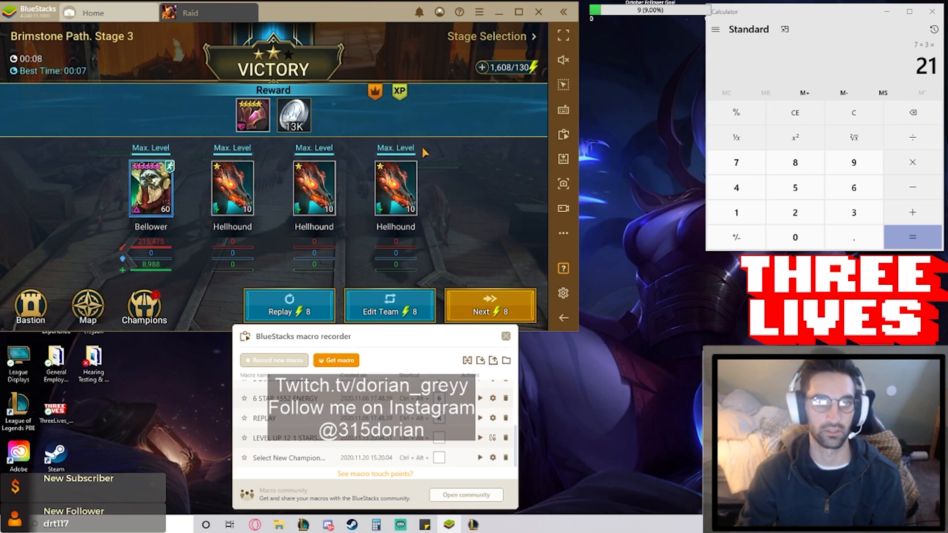
pyautogui.moveTo(340, 280)
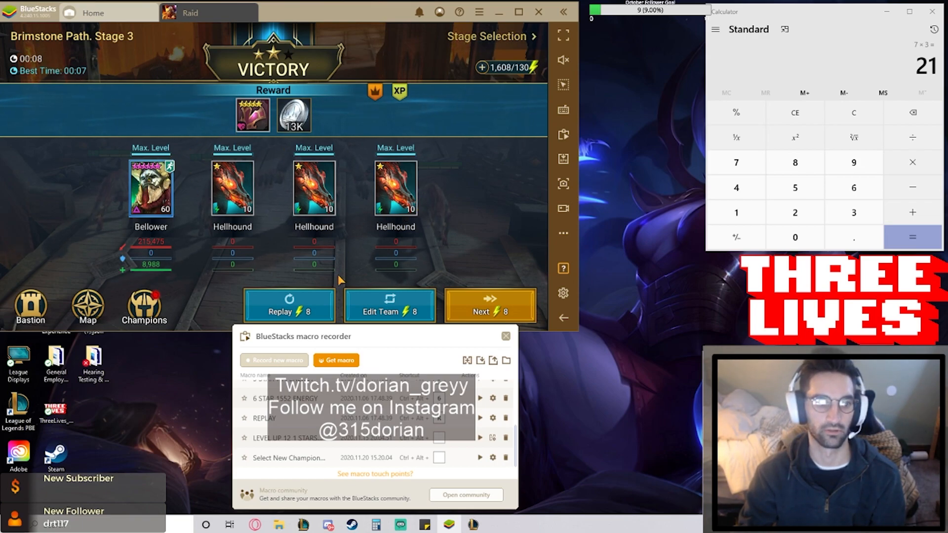
pyautogui.click(273, 360)
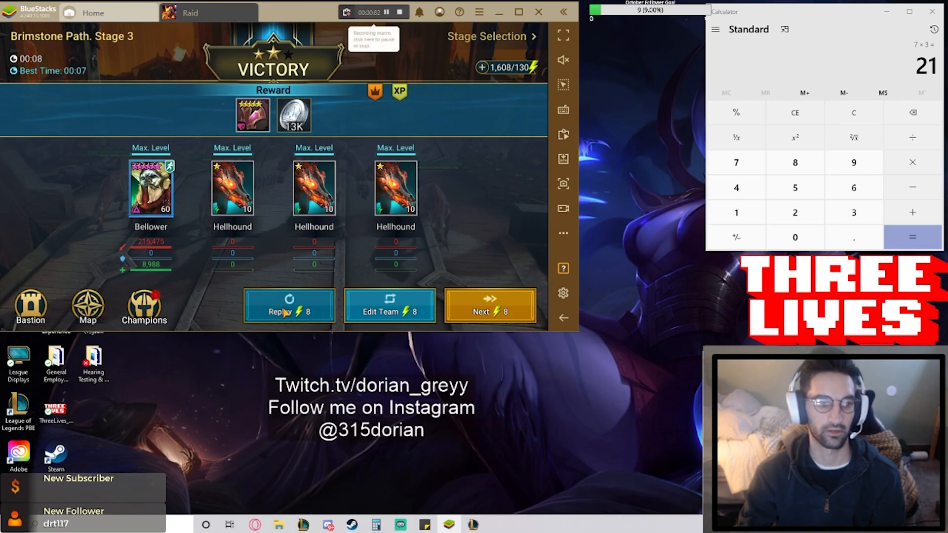
pyautogui.click(288, 306)
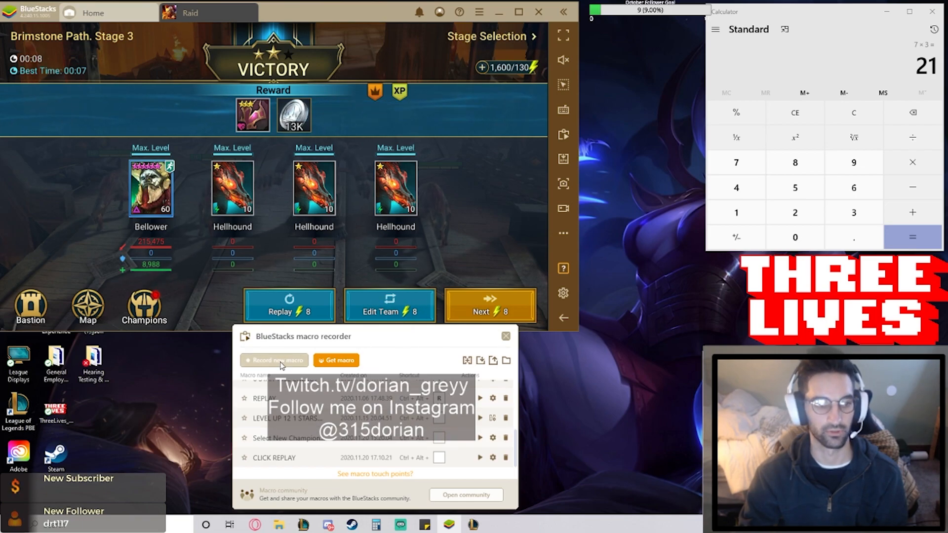
# Record a macro swapping a team champion and rename it SWAP CHAMPIONS.
pyautogui.click(274, 361)
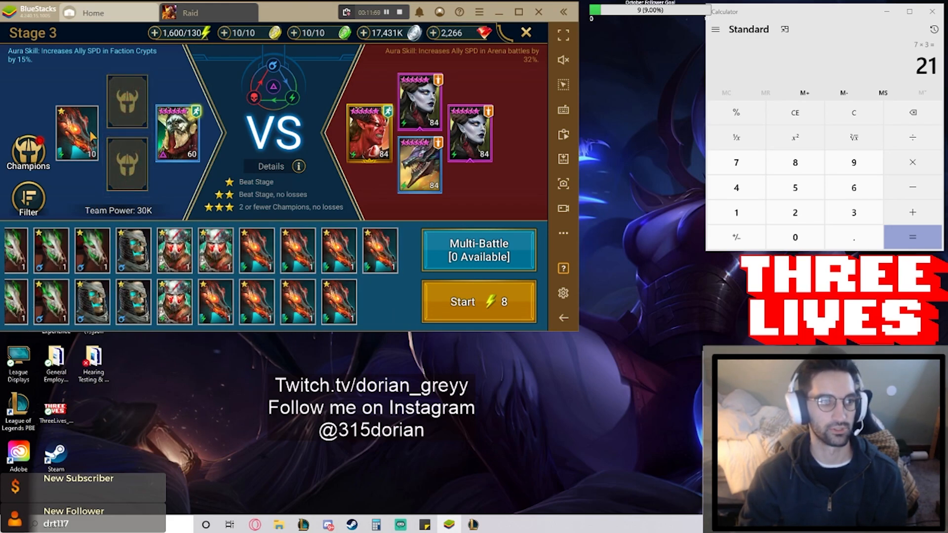
pyautogui.click(380, 250)
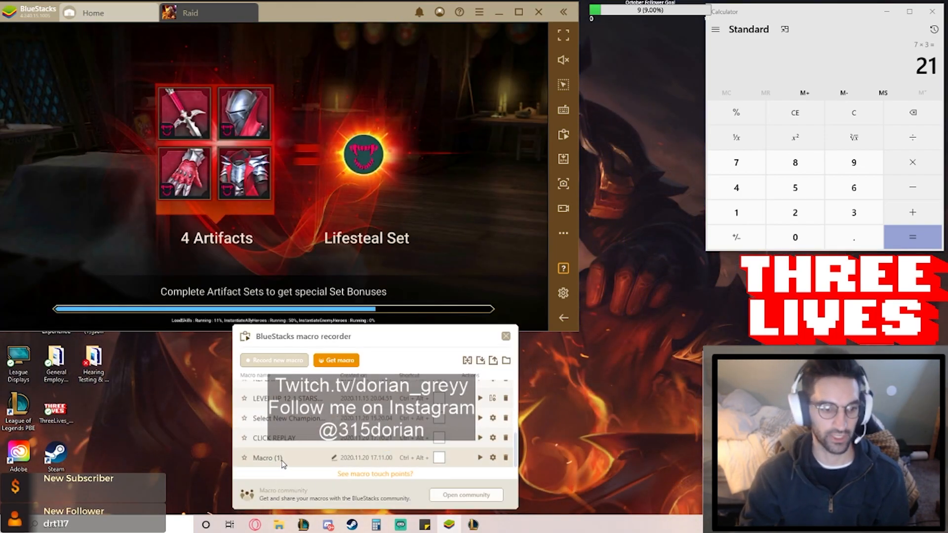
pyautogui.doubleClick(267, 458)
pyautogui.write('SWAP CHAMPIONS')
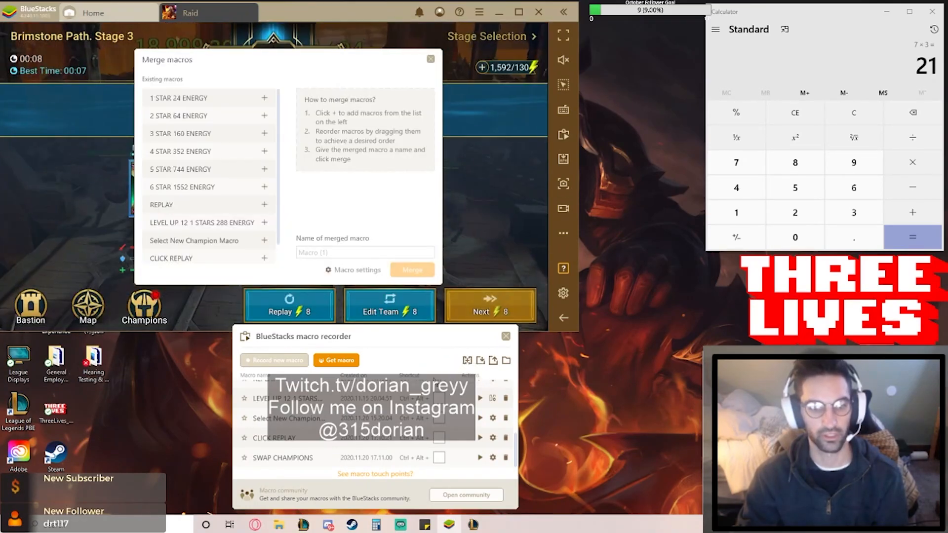
# Queue CLICK REPLAY for merging with Loop Count 3 and a 15-second interval.
pyautogui.scroll(-3)
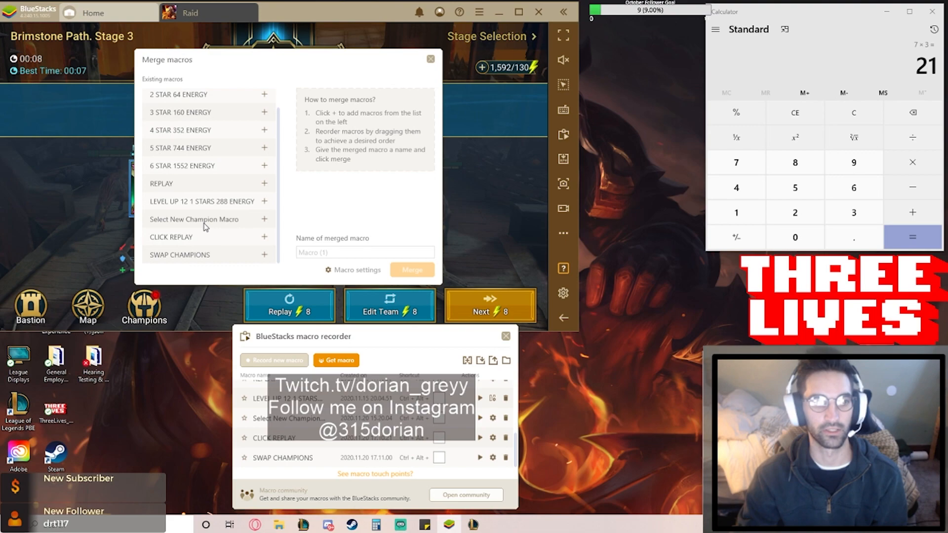
pyautogui.moveTo(277, 188)
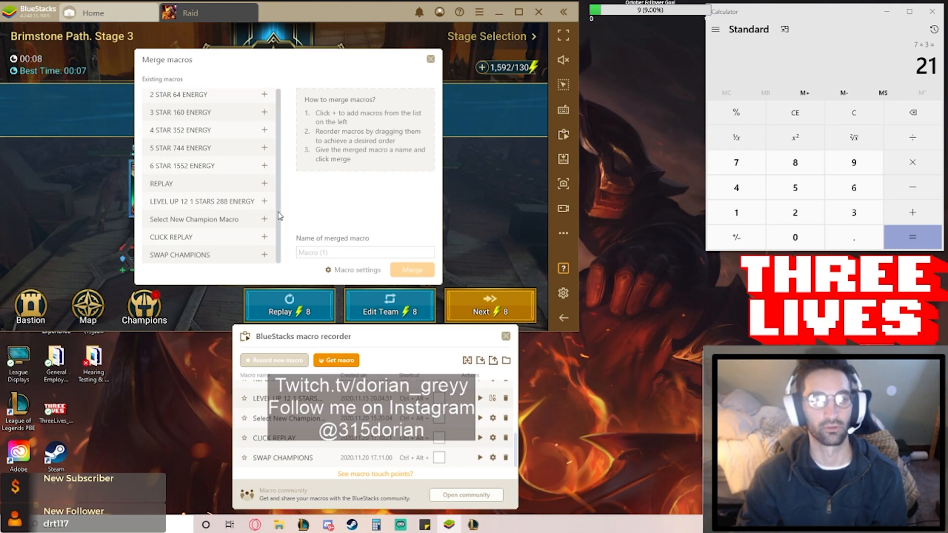
pyautogui.moveTo(264, 242)
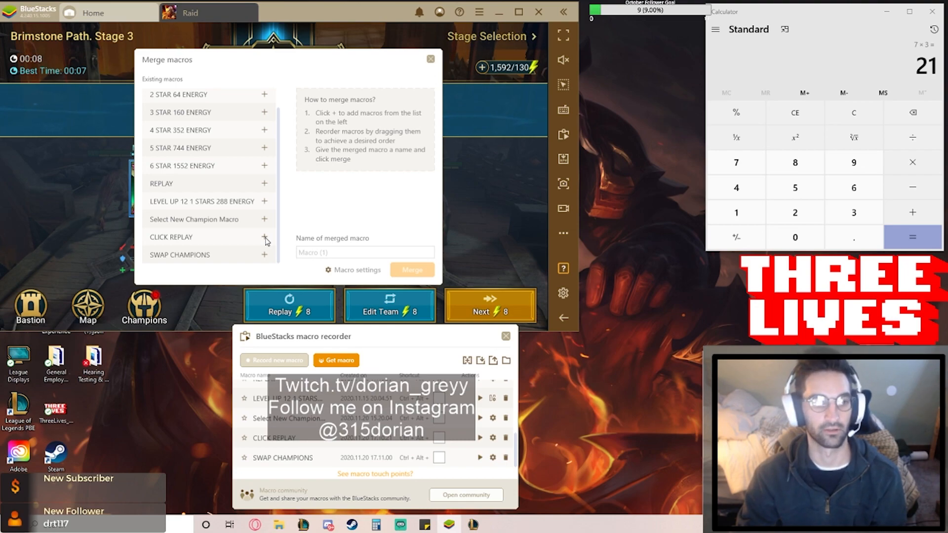
pyautogui.click(264, 237)
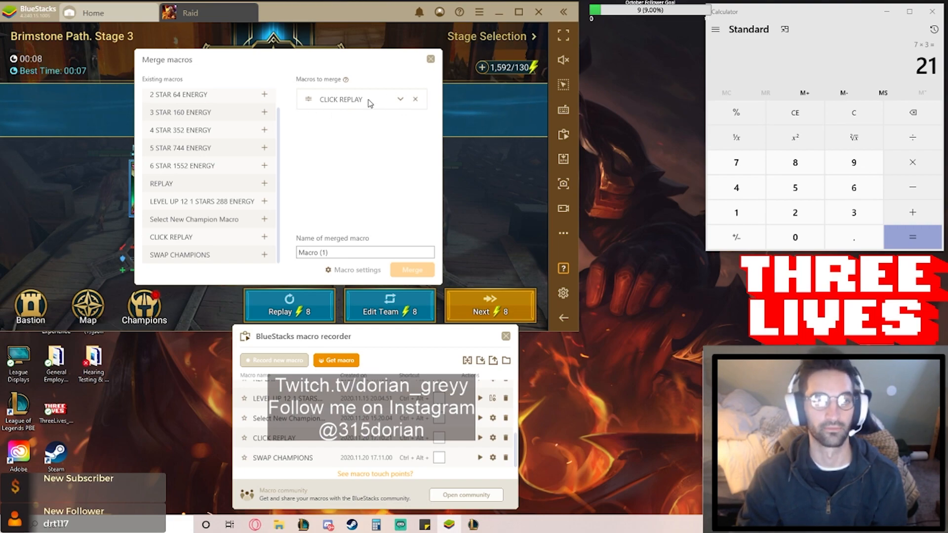
pyautogui.moveTo(401, 106)
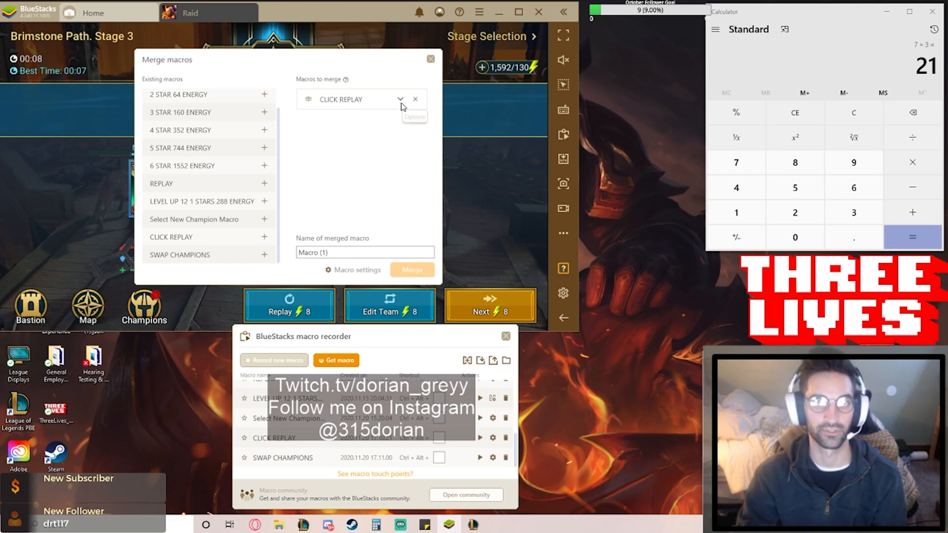
pyautogui.click(400, 99)
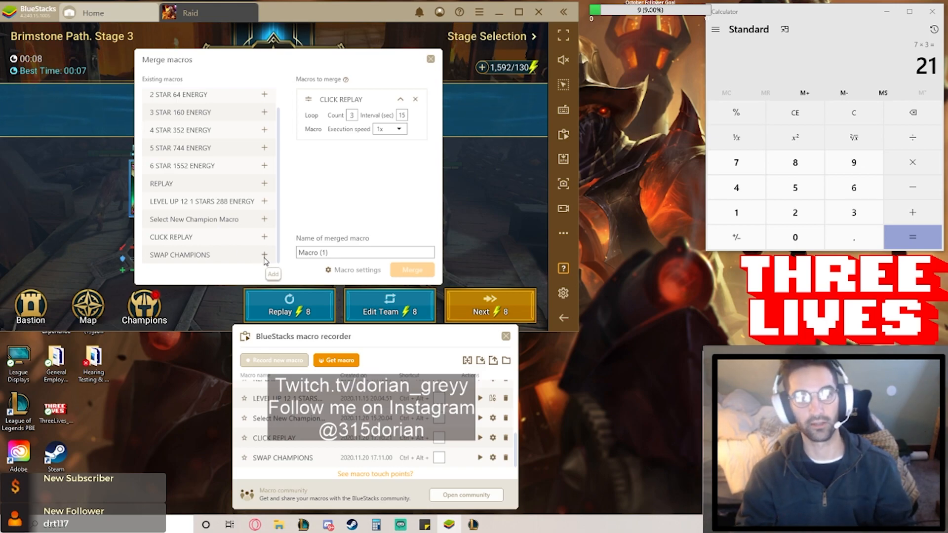
# Add SWAP CHAMPIONS after CLICK REPLAY and name the merged macro 'LEVEL 1stars merge'.
pyautogui.click(263, 255)
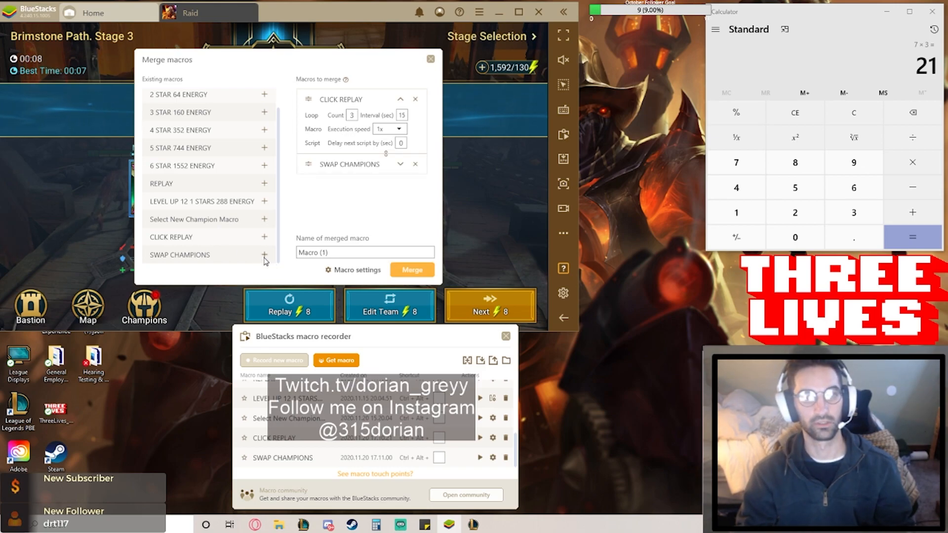
pyautogui.click(399, 143)
pyautogui.write('15')
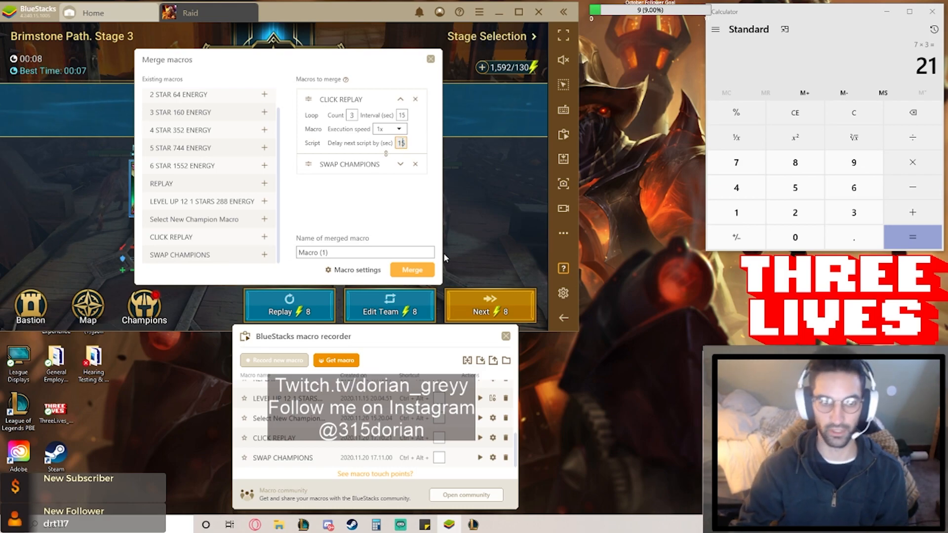
pyautogui.moveTo(384, 125)
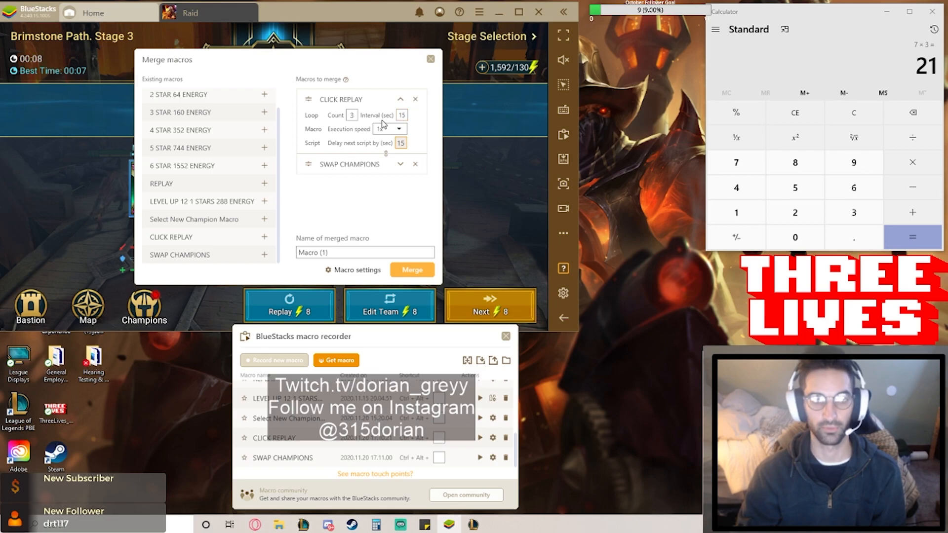
pyautogui.moveTo(408, 150)
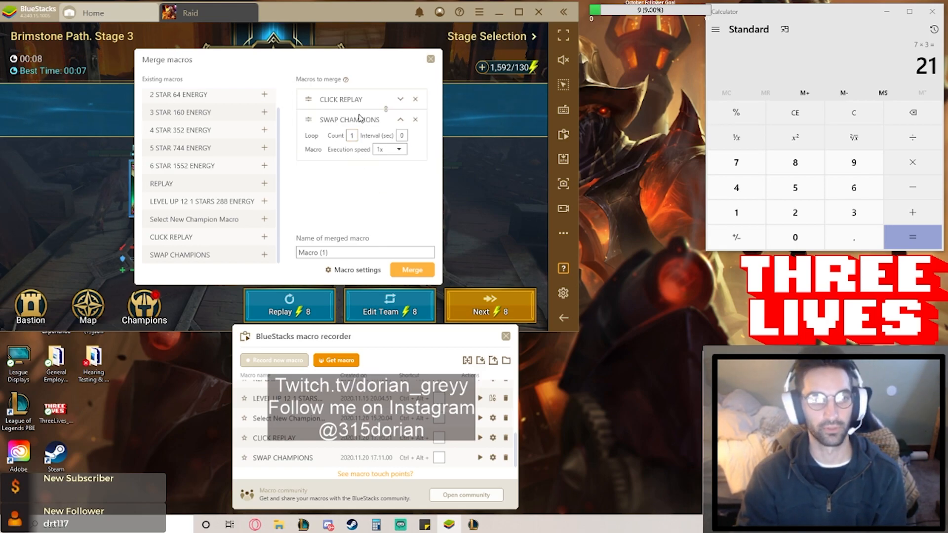
pyautogui.moveTo(426, 121)
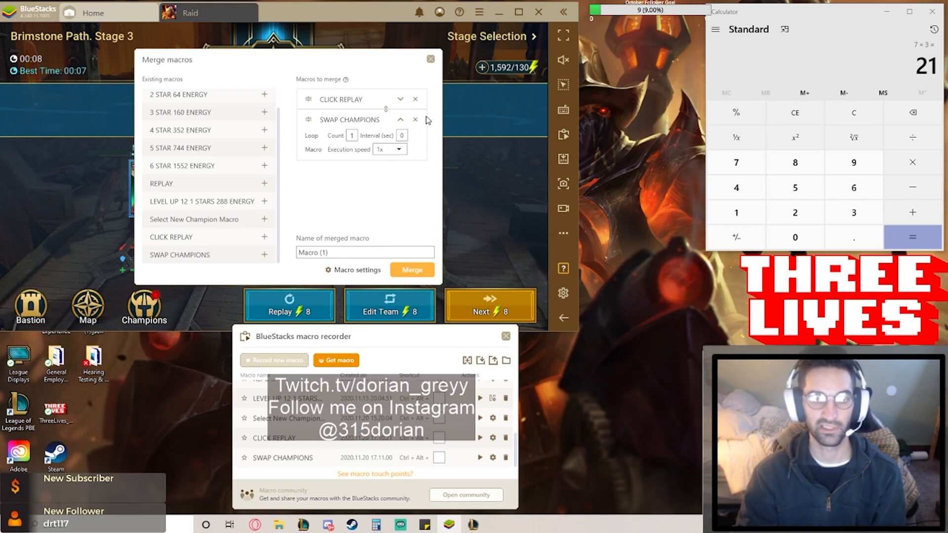
pyautogui.moveTo(359, 137)
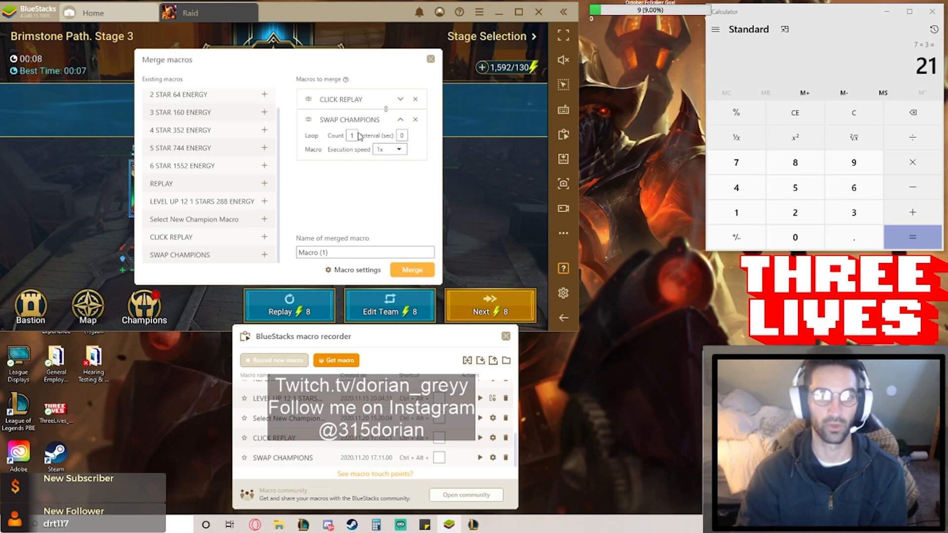
pyautogui.click(365, 252)
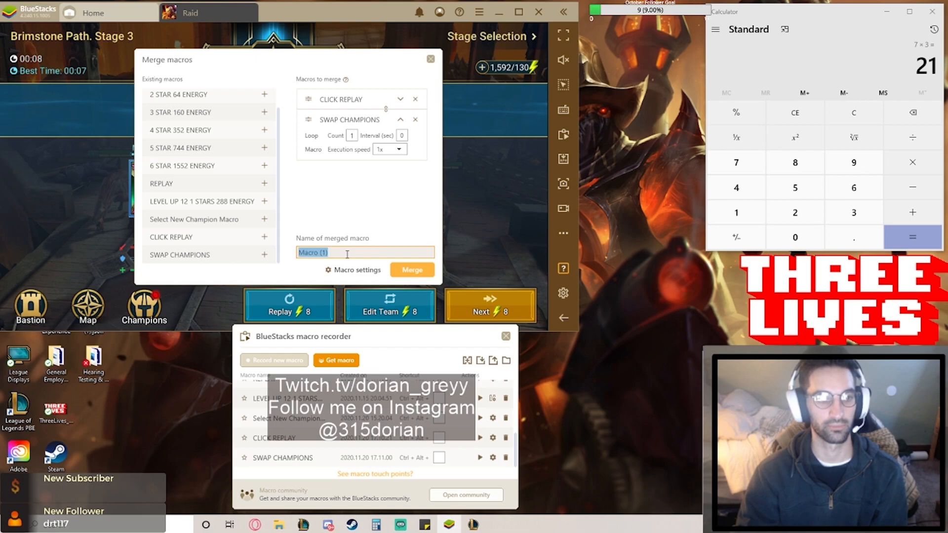
pyautogui.write('LEVEL 1stars m')
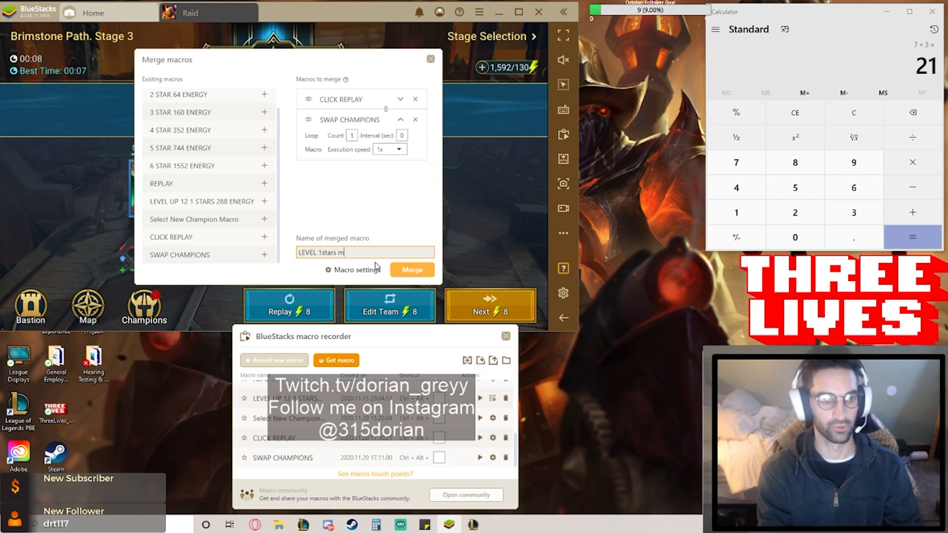
pyautogui.write('erge')
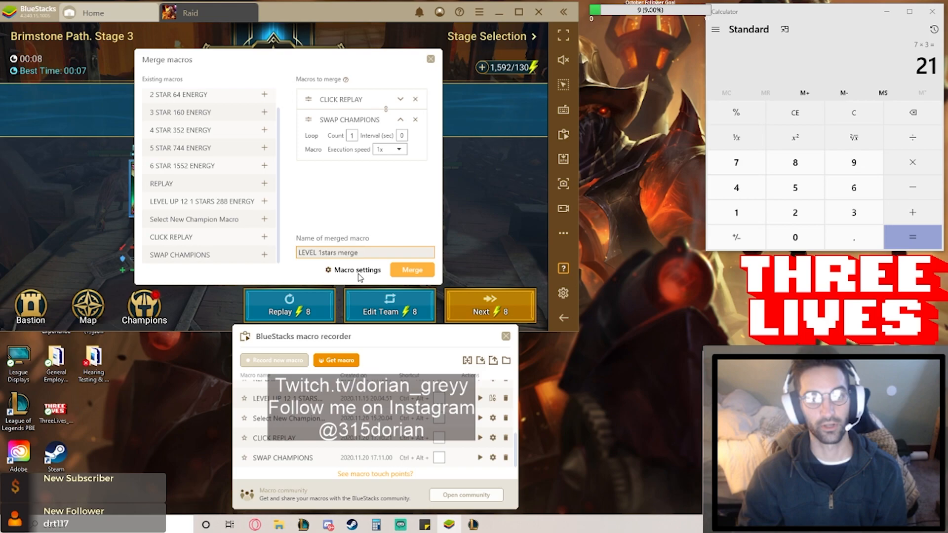
pyautogui.click(355, 270)
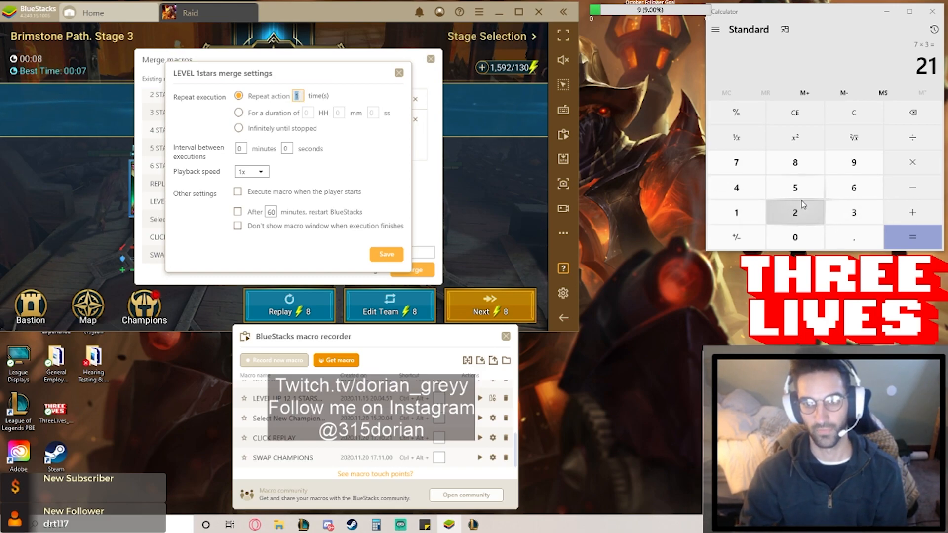
# Set the merged macro to repeat 5 times at 3-second intervals and create it.
pyautogui.click(913, 162)
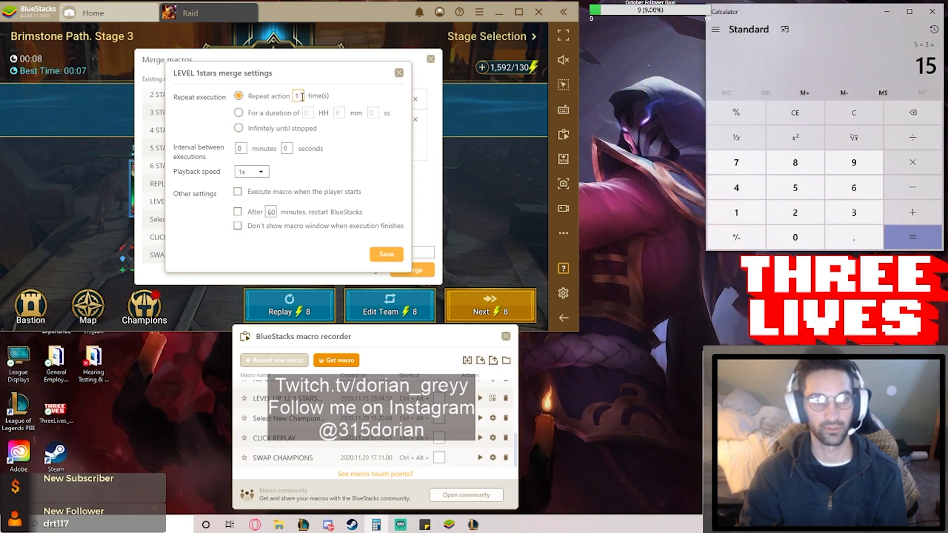
pyautogui.write('5')
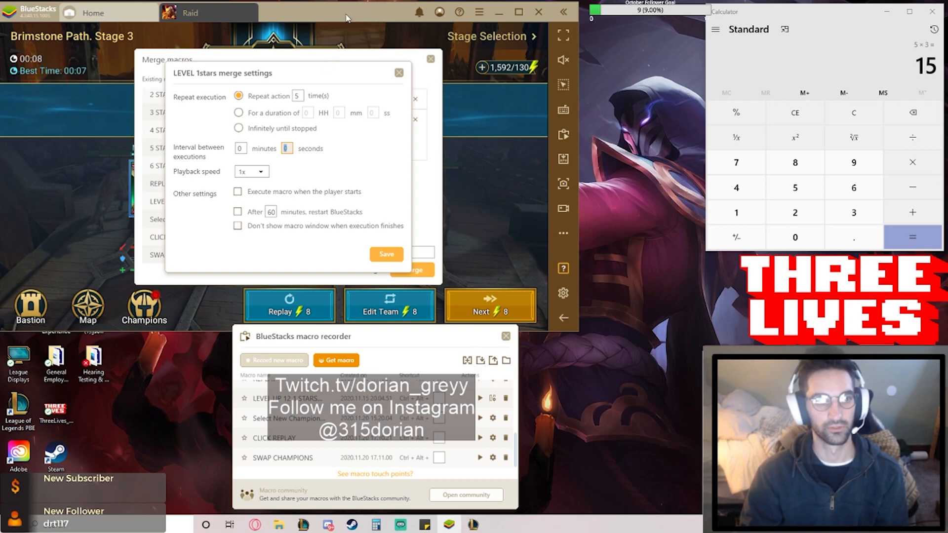
pyautogui.moveTo(326, 185)
pyautogui.write('3')
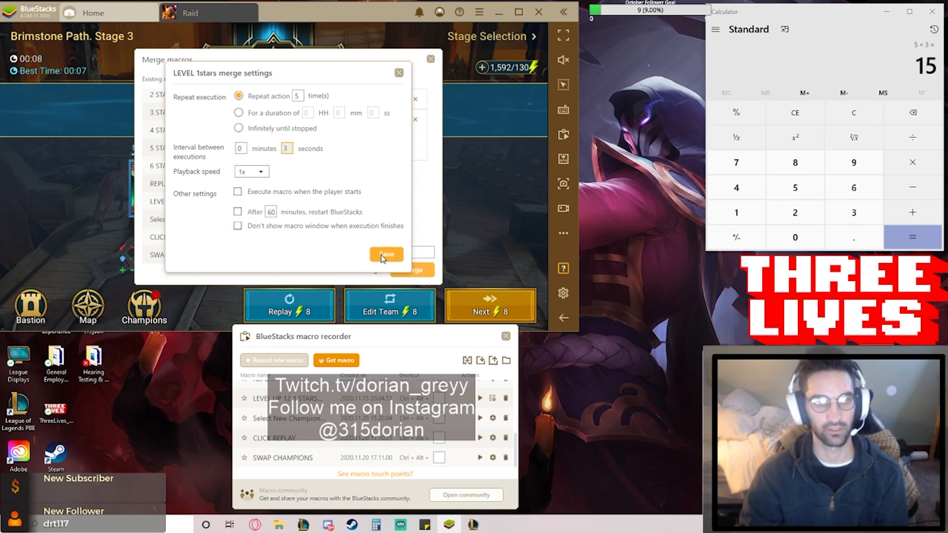
pyautogui.click(386, 254)
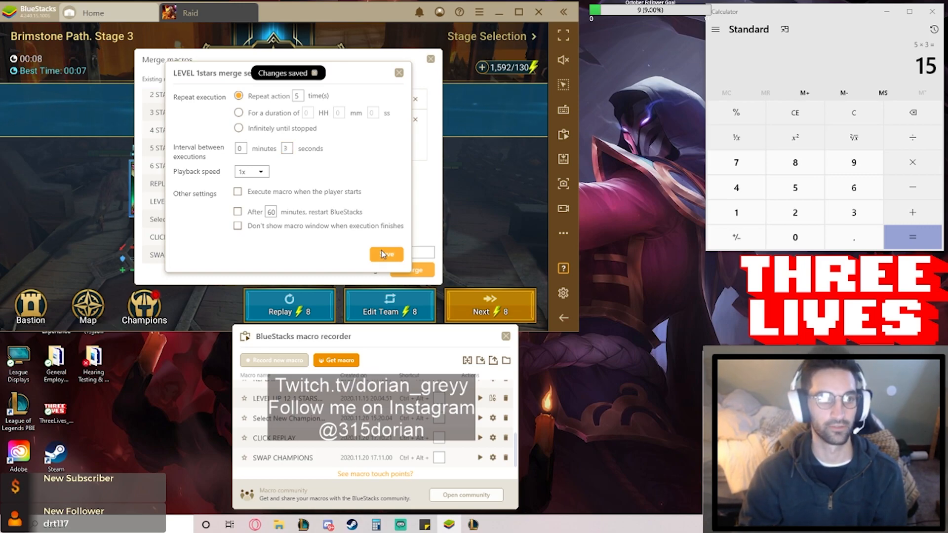
pyautogui.click(386, 254)
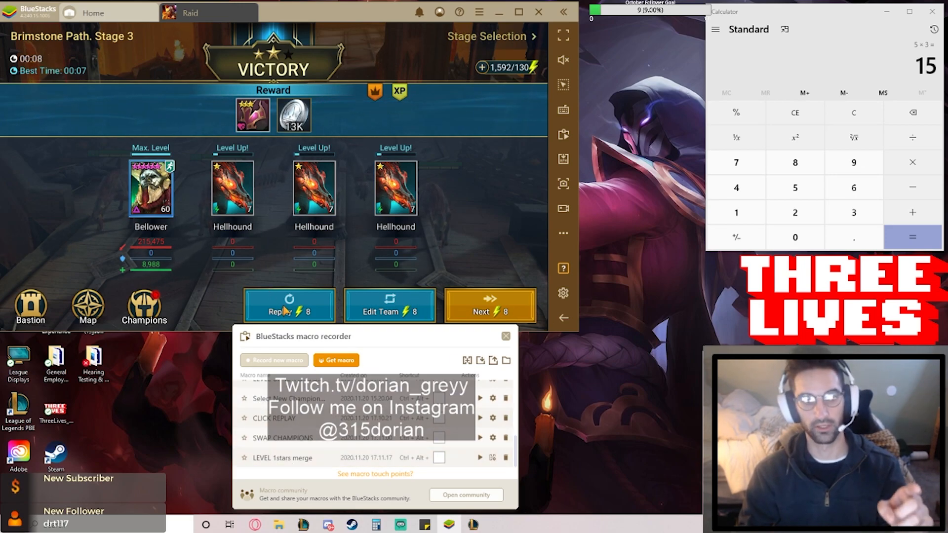
# Begin a new Brimstone Path Stage 3 battle from the team setup screen.
pyautogui.click(489, 311)
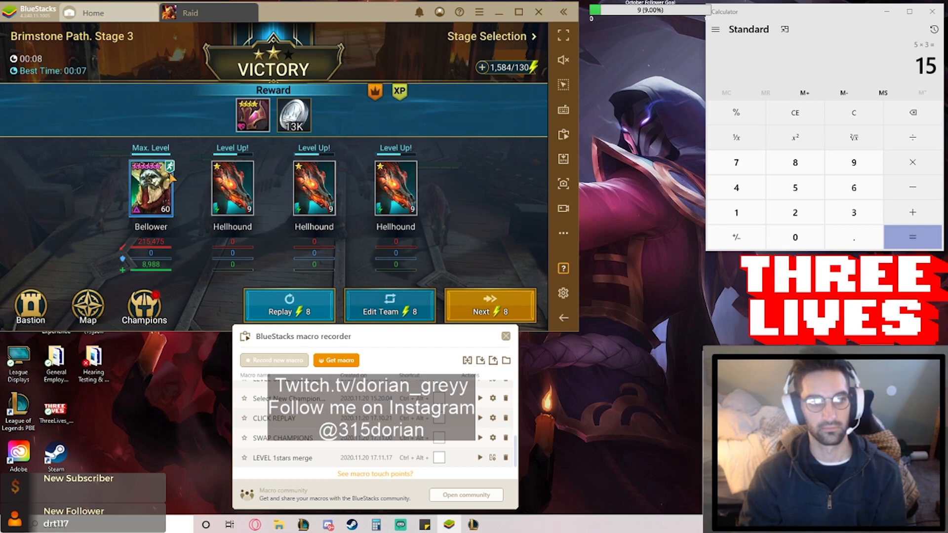
pyautogui.click(488, 305)
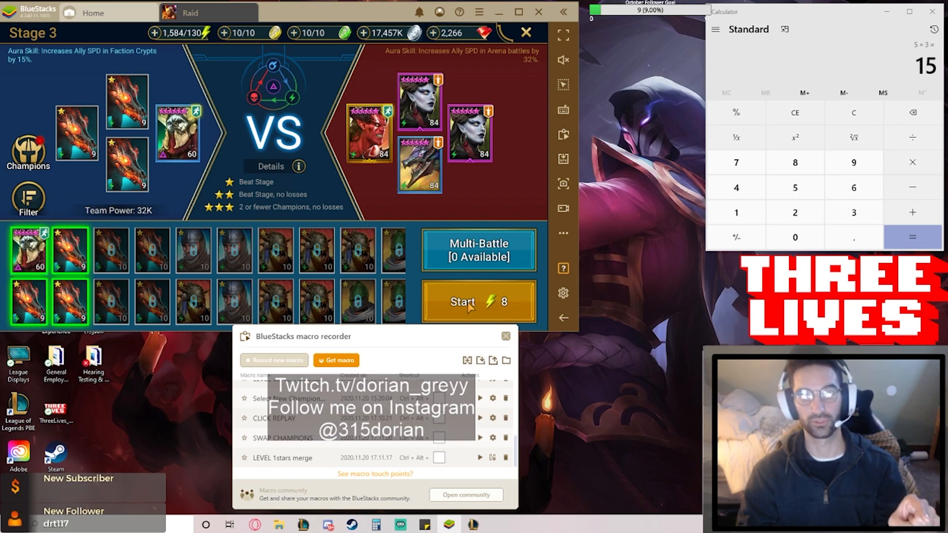
pyautogui.click(478, 302)
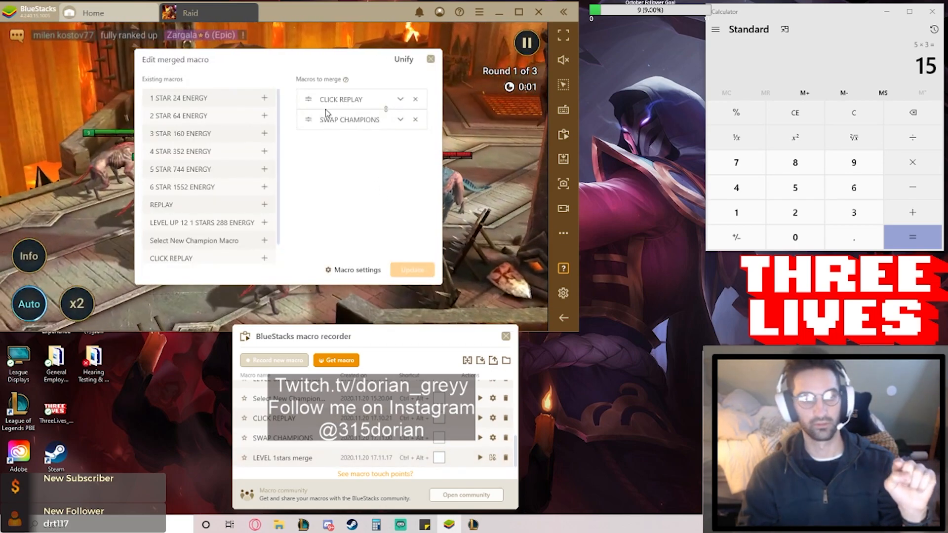
# Close the merged macro editor and view Vizier Ovelis, level 60, in Champions.
pyautogui.click(401, 119)
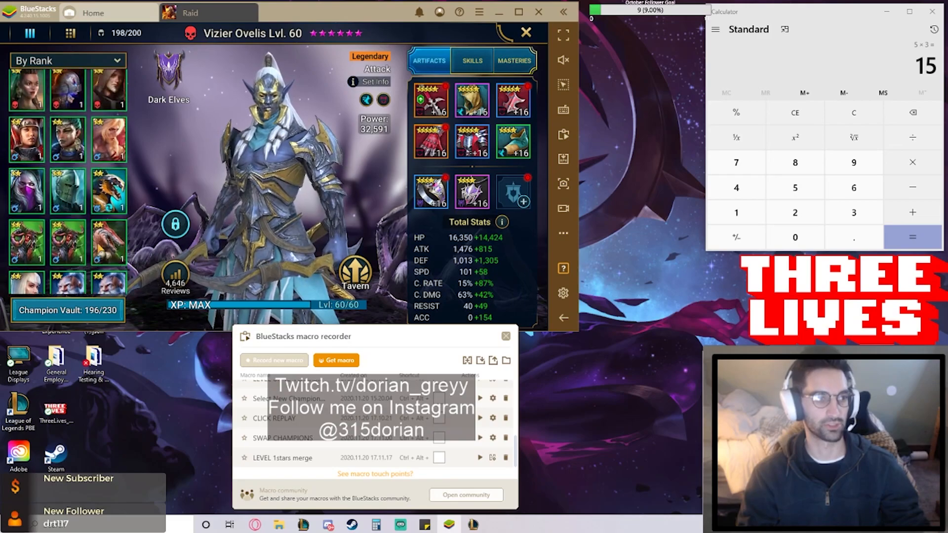
# Browse to the Incubus champion, then exit to Raid's Game Modes screen.
pyautogui.click(67, 198)
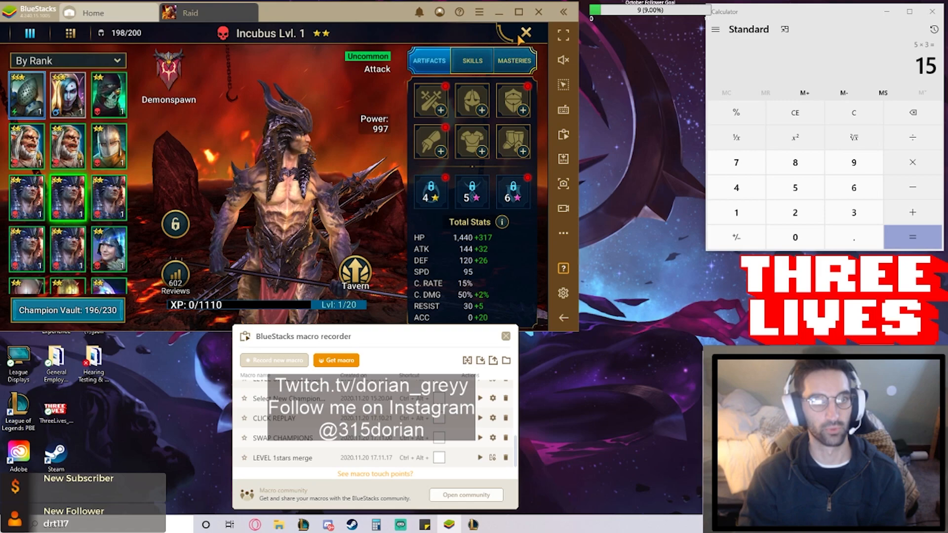
pyautogui.click(525, 32)
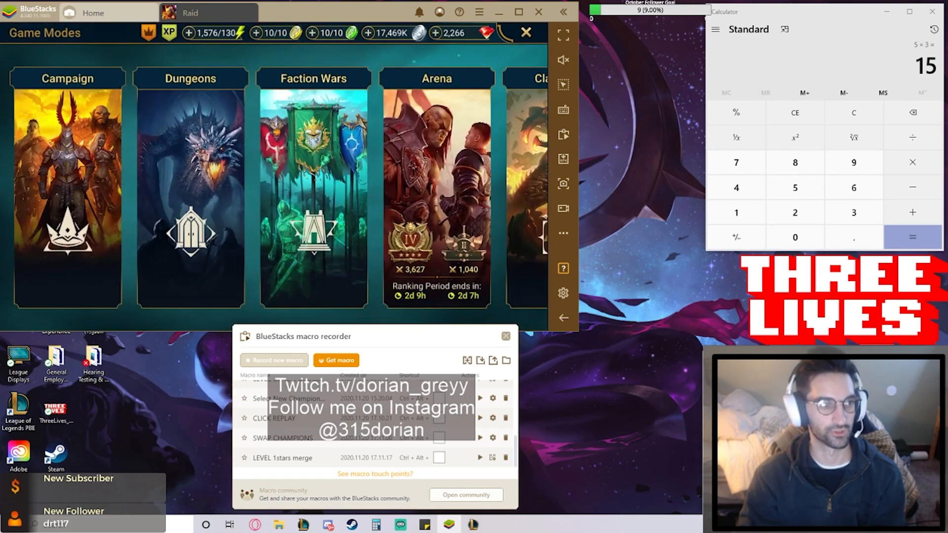
# Open Campaign, trim the merged macro to CLICK REPLAY and SWAP CHAMPIONS, and close its dialogs.
pyautogui.click(68, 193)
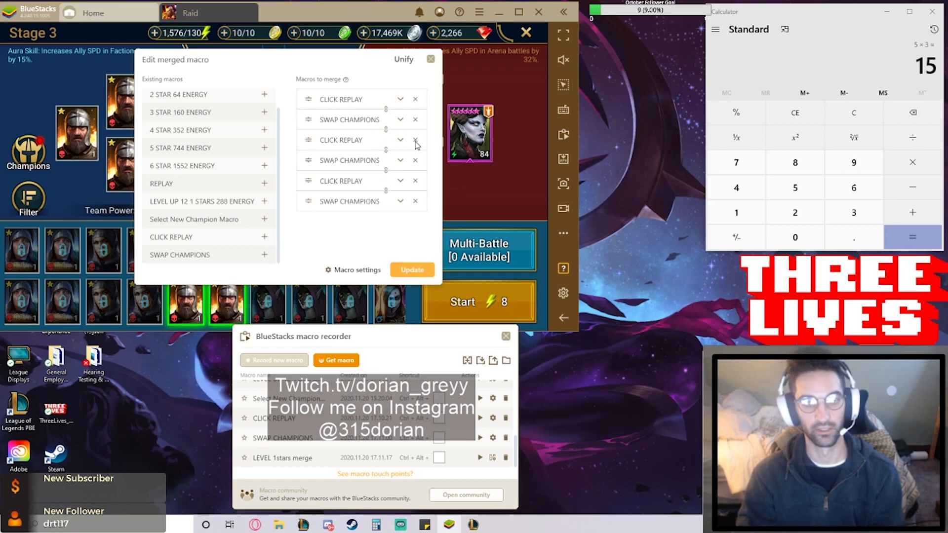
pyautogui.click(415, 140)
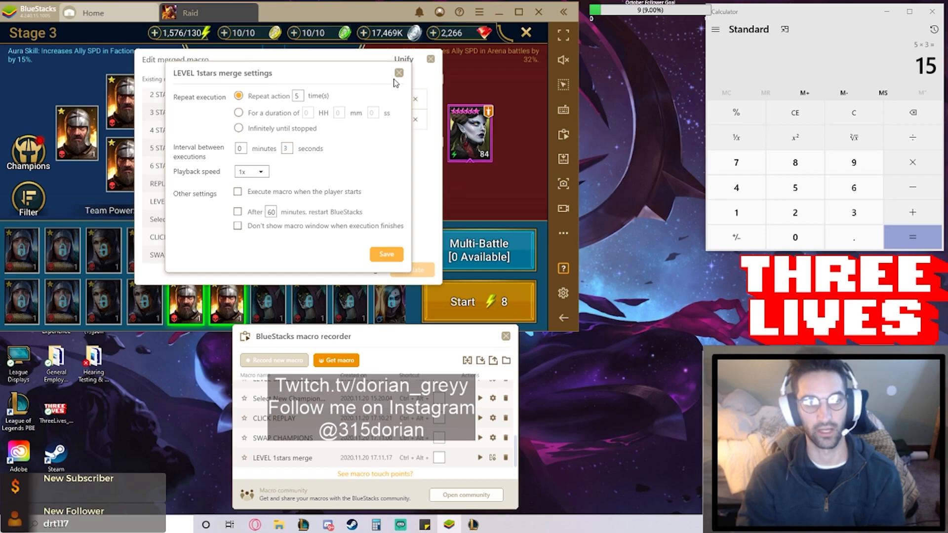
pyautogui.click(399, 72)
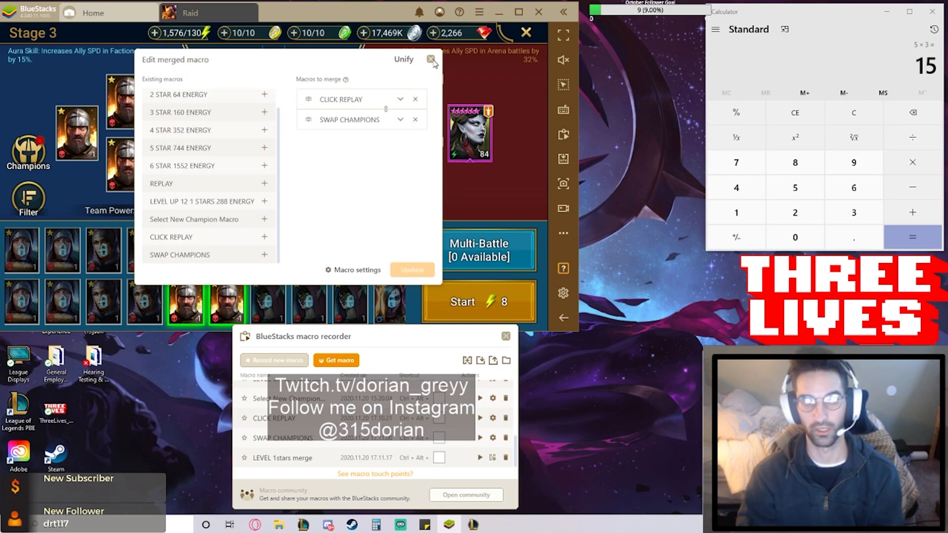
pyautogui.moveTo(430, 60)
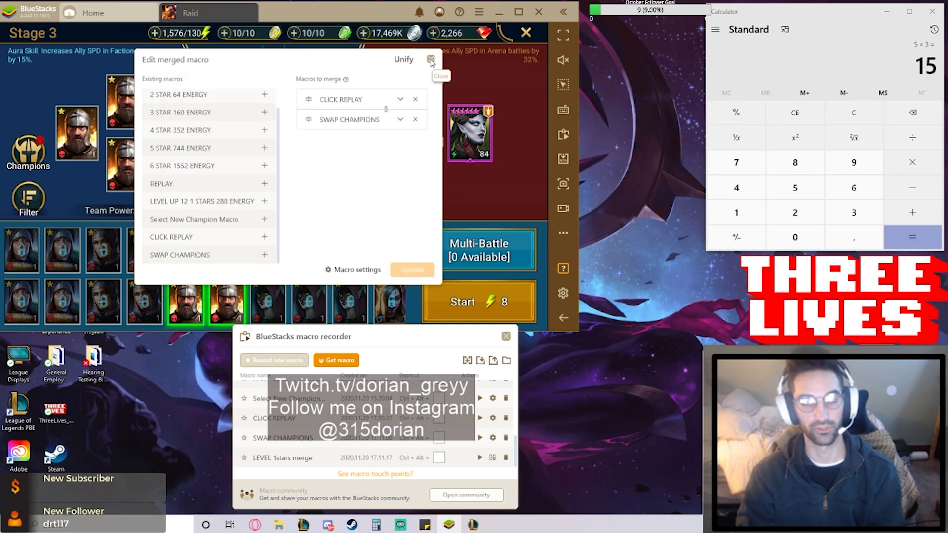
pyautogui.click(430, 60)
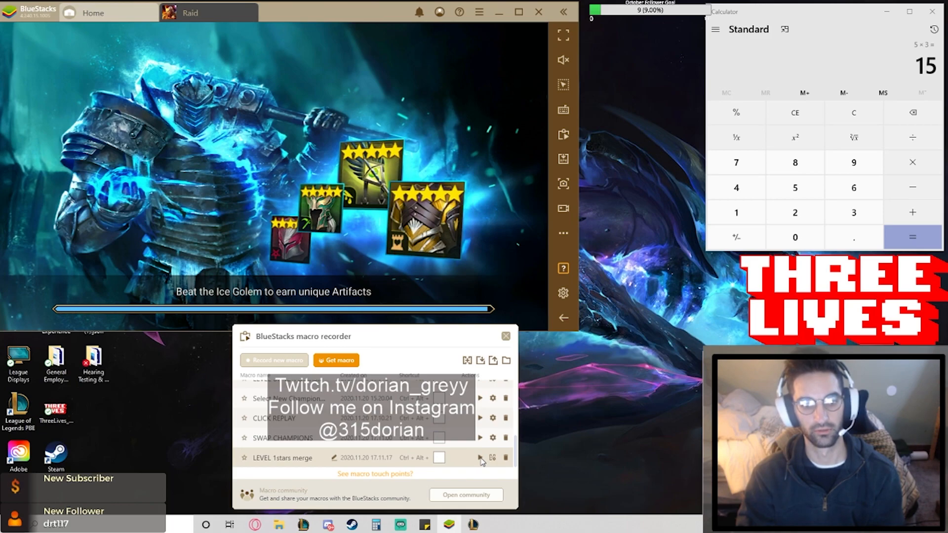
# Start LEVEL 1stars merge and let Stage 3 replay until three Axemen reach level 10.
pyautogui.click(480, 457)
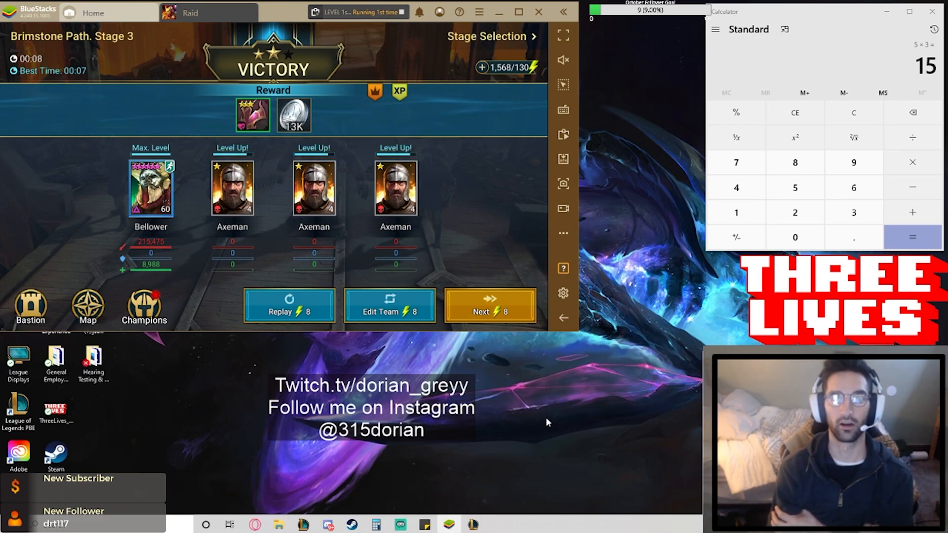
pyautogui.click(490, 305)
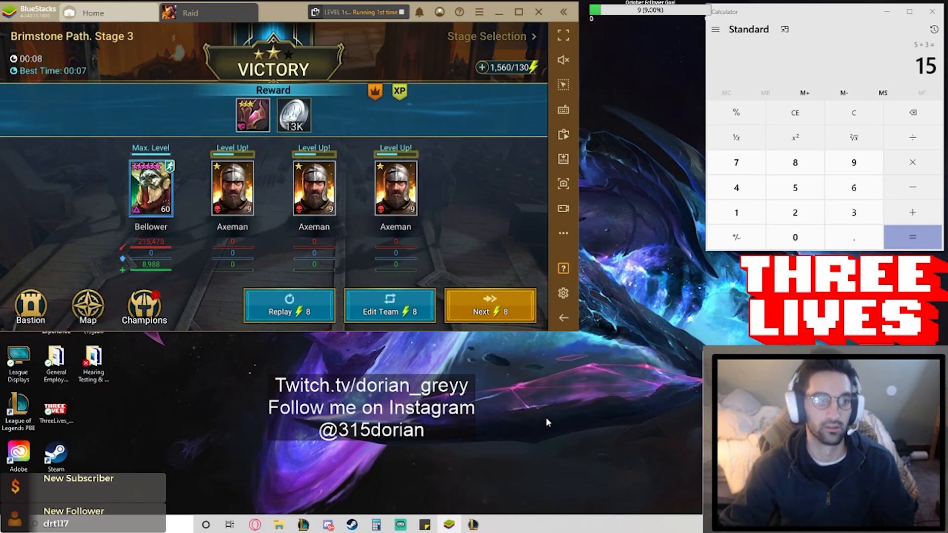
pyautogui.click(490, 305)
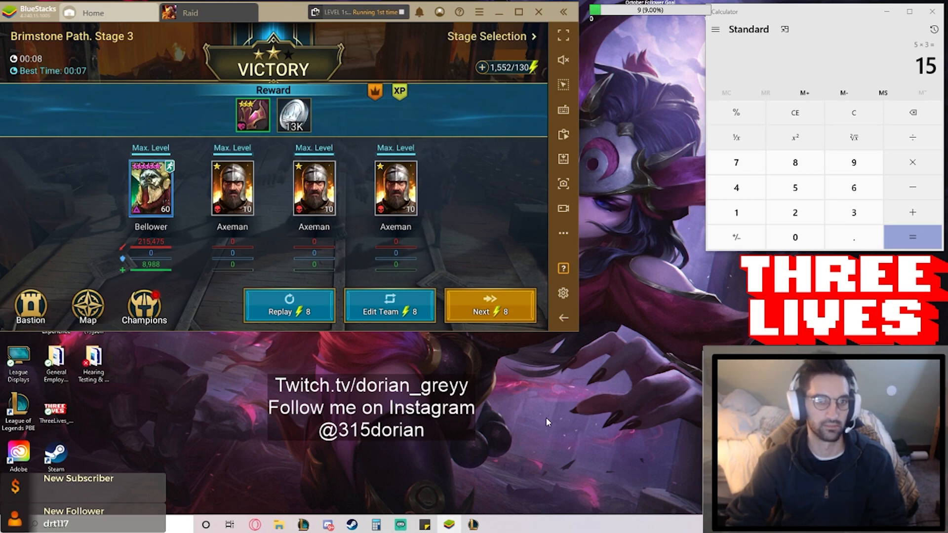
pyautogui.click(490, 305)
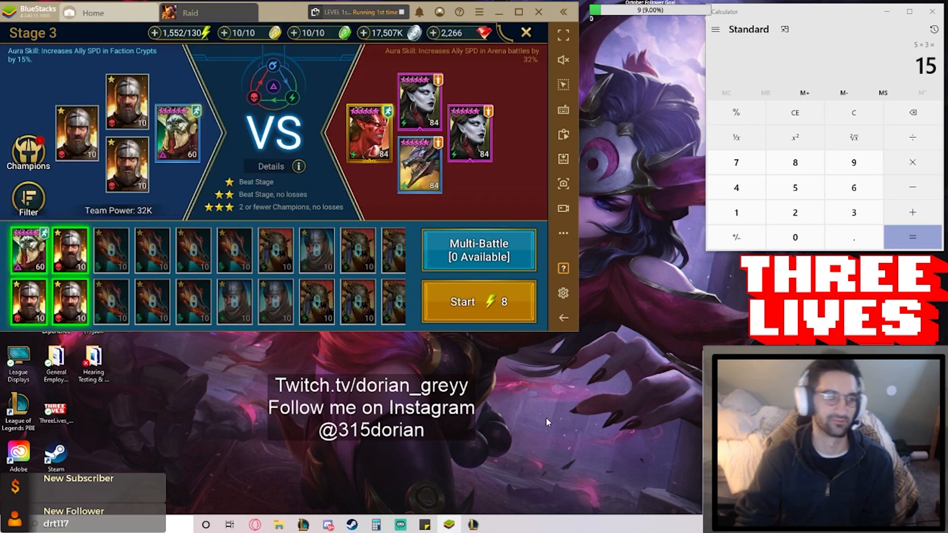
# Let the second macro run swap in three Hellhounds and replay Stage 3 up to level 9.
pyautogui.click(28, 199)
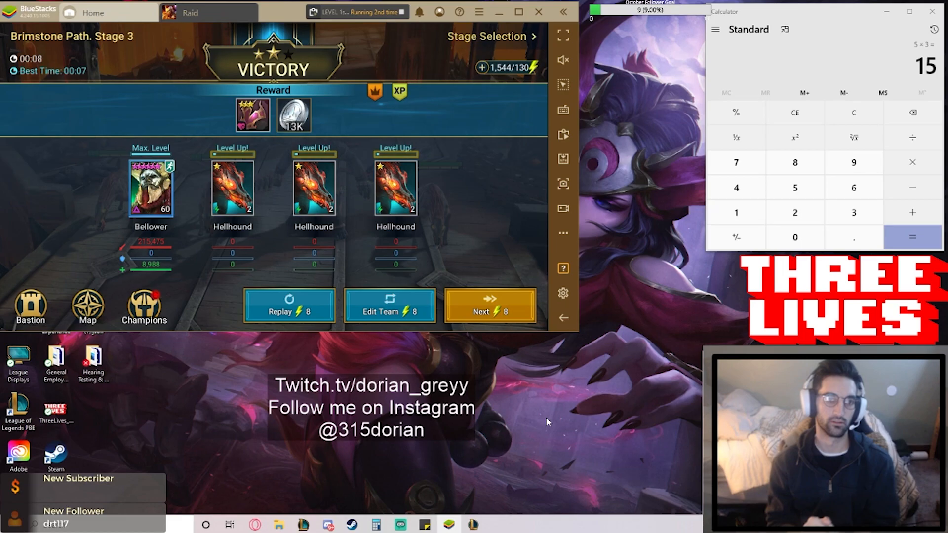
pyautogui.click(490, 306)
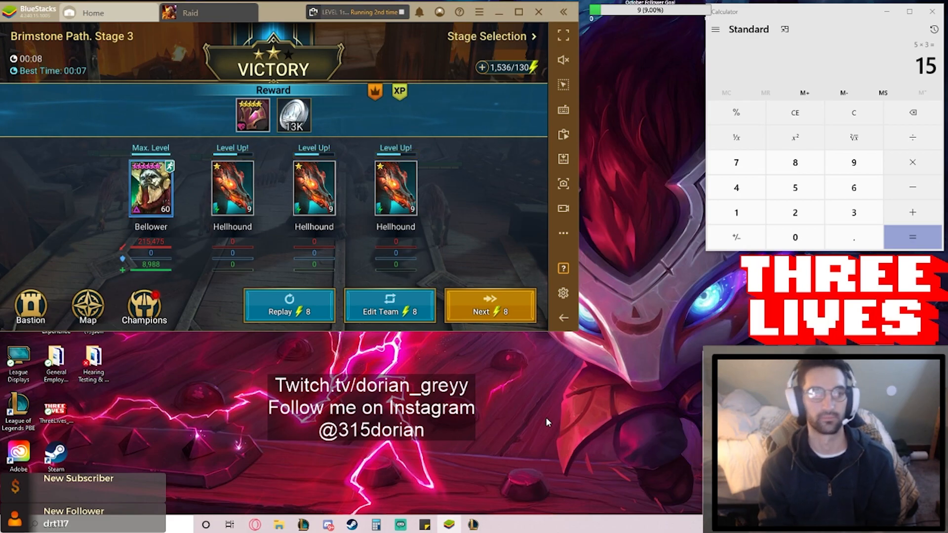
pyautogui.click(490, 306)
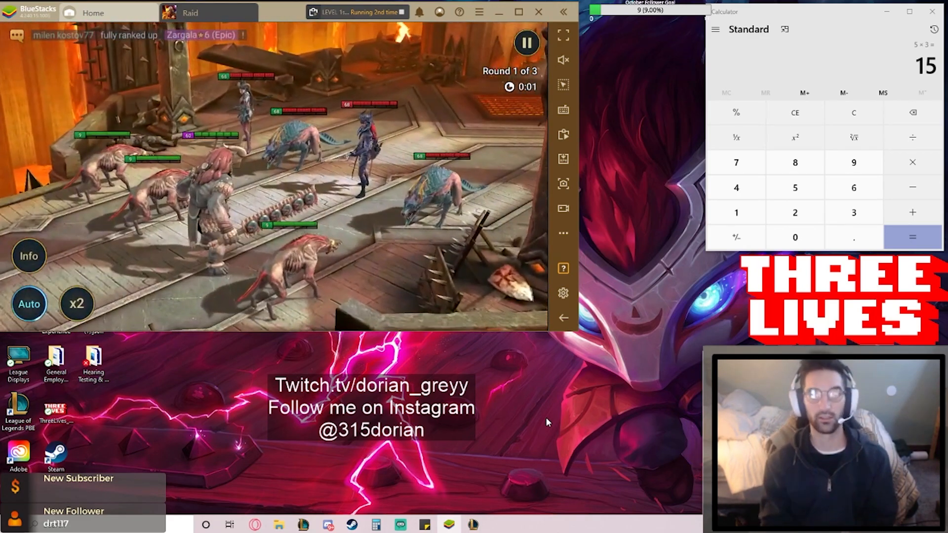